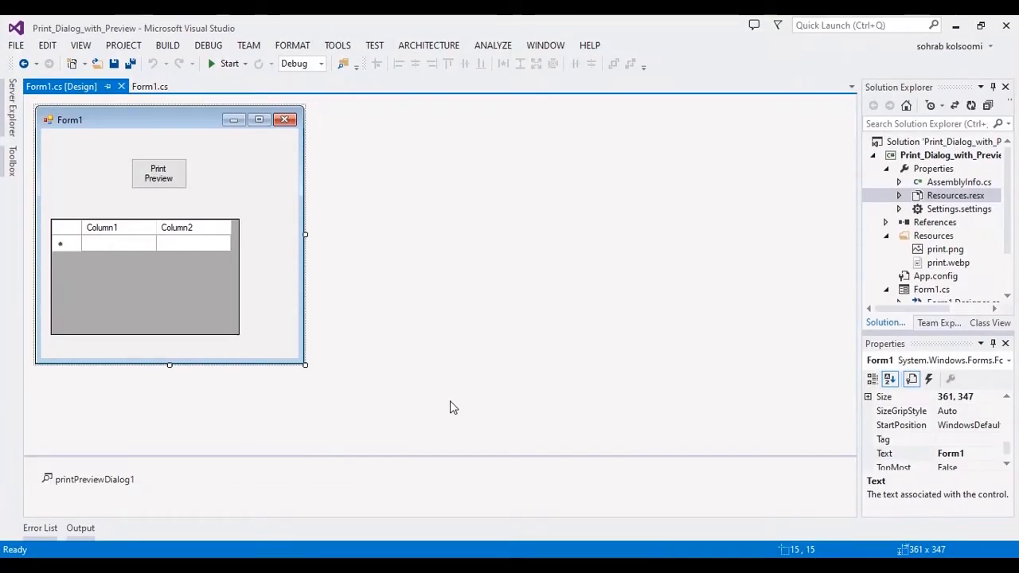
mouse_move(101, 154)
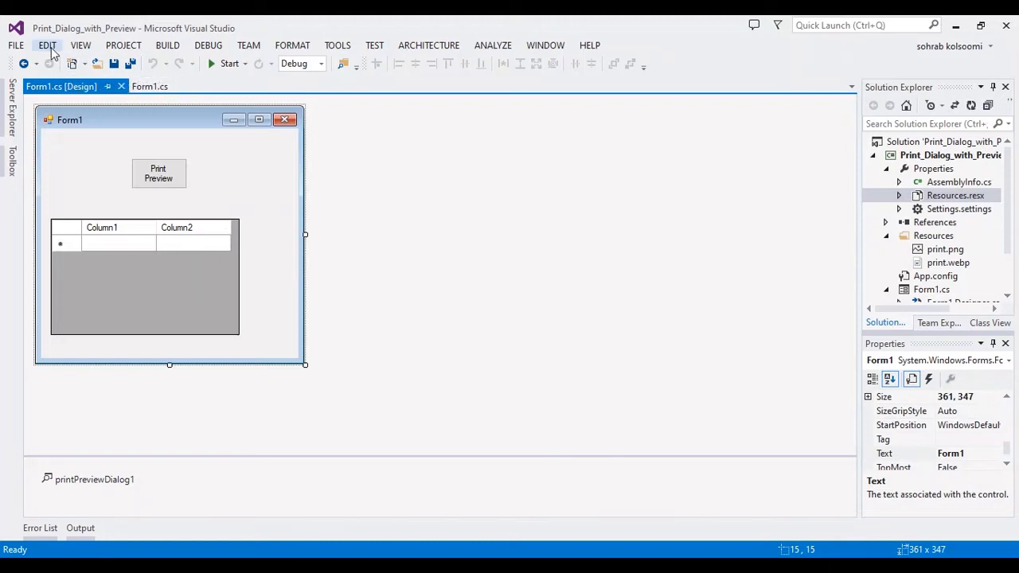
mouse_move(68, 43)
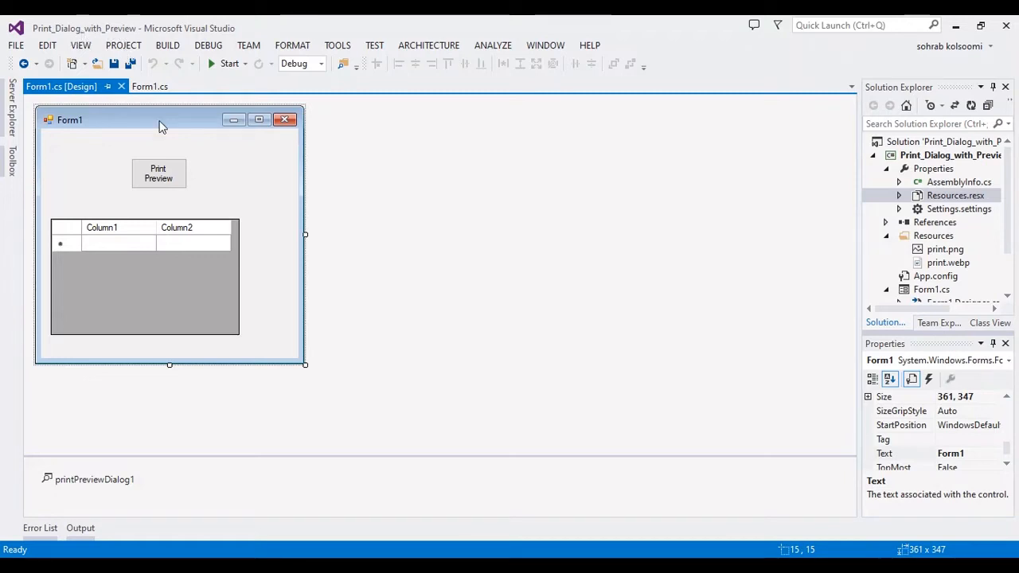
mouse_move(123, 249)
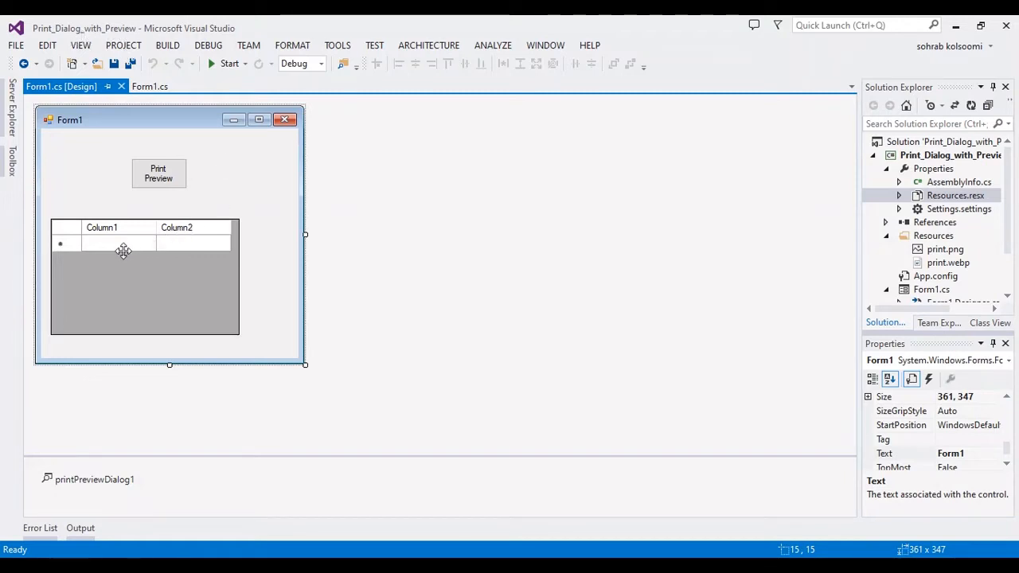
mouse_move(301, 265)
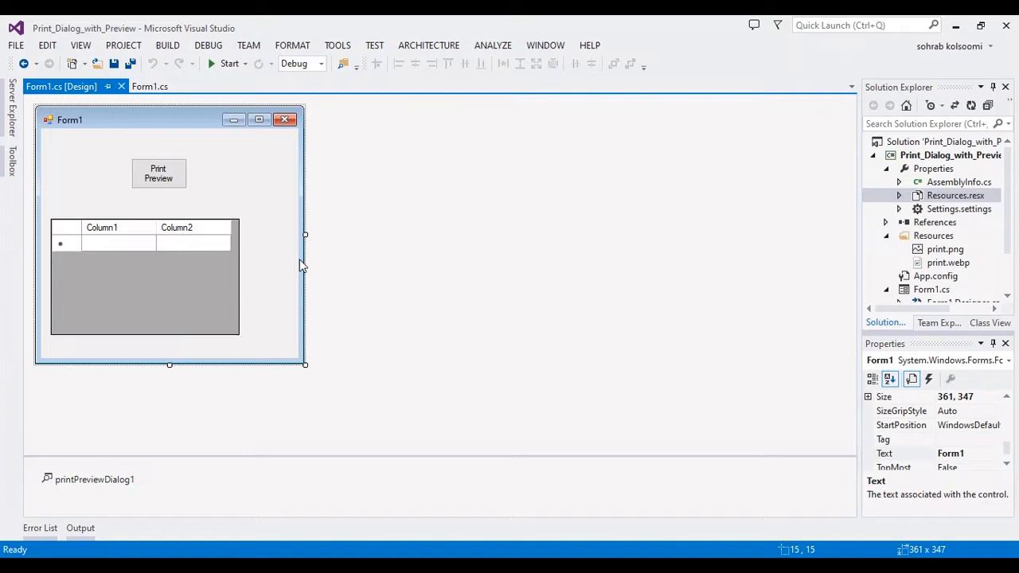
mouse_move(101, 264)
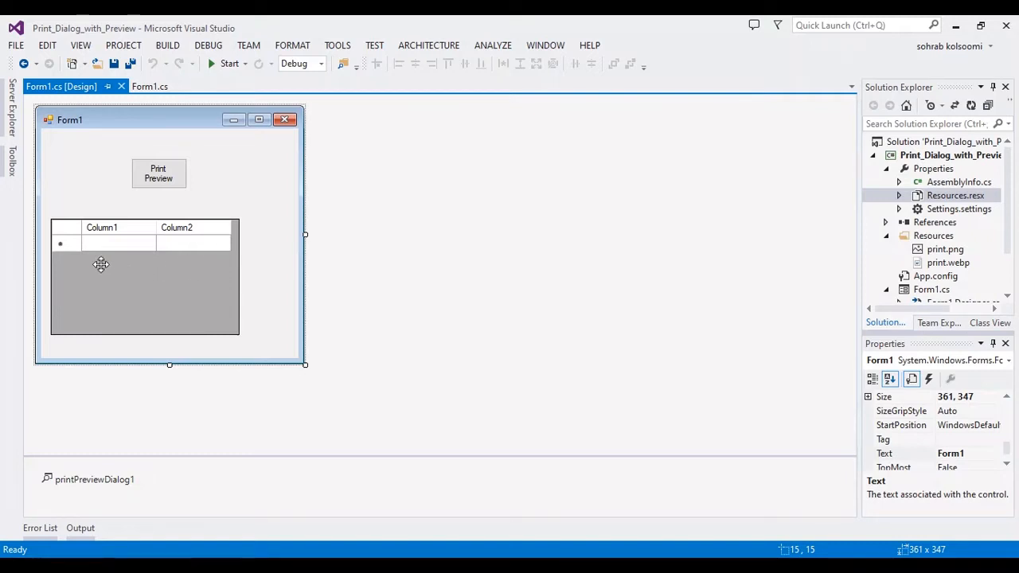
mouse_move(144, 250)
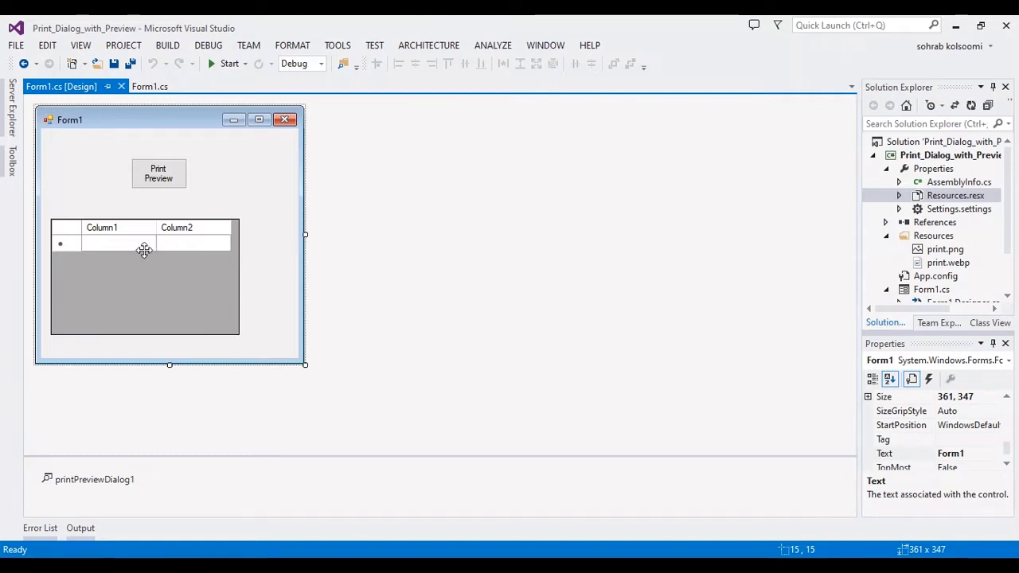
mouse_move(117, 266)
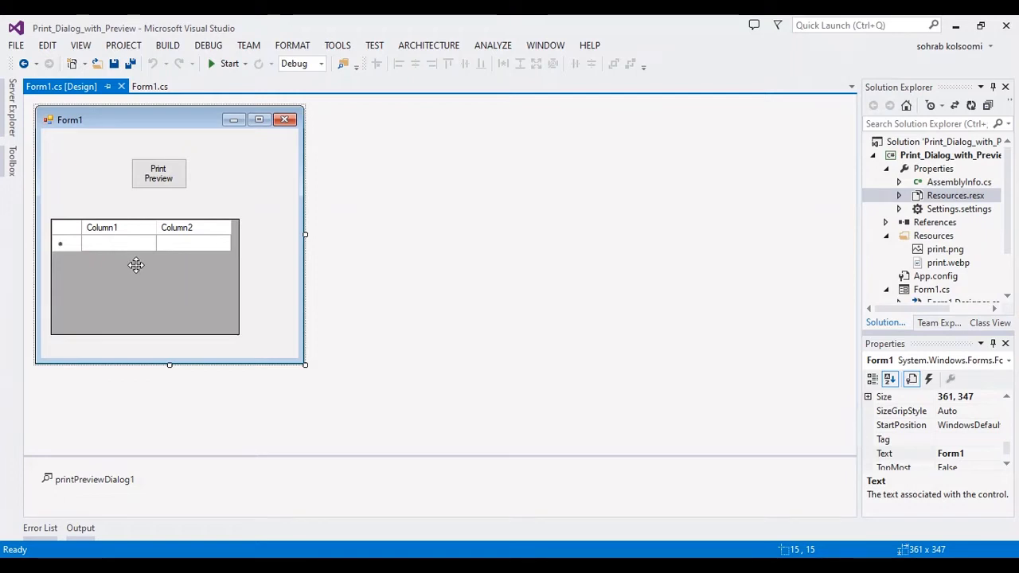
mouse_move(290, 343)
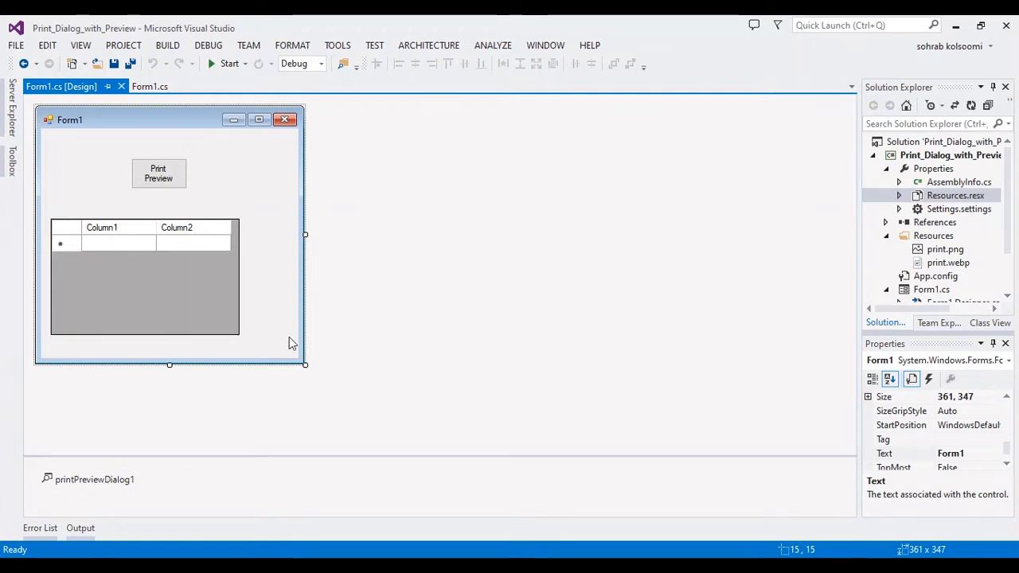
mouse_move(162, 203)
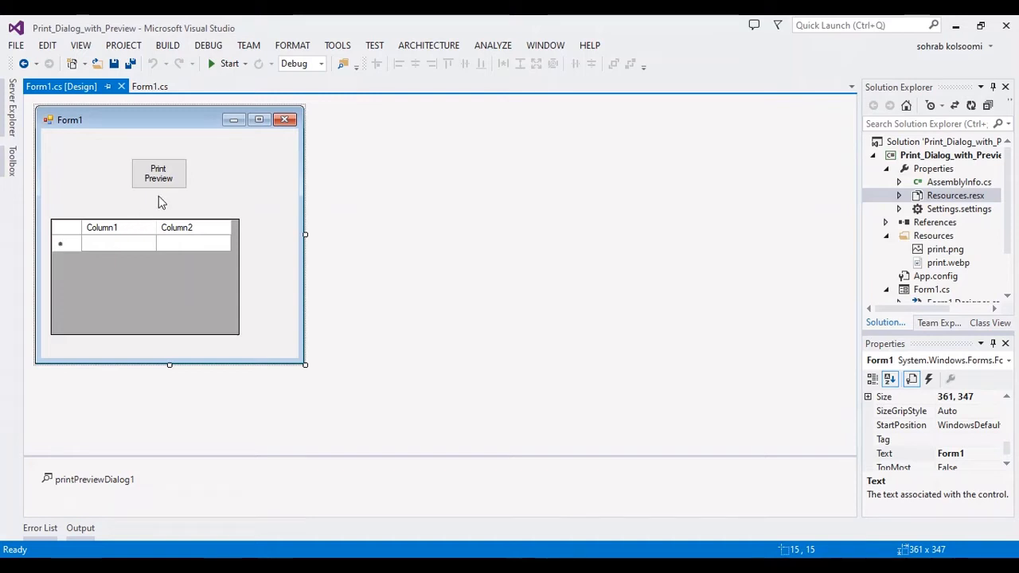
mouse_move(158, 174)
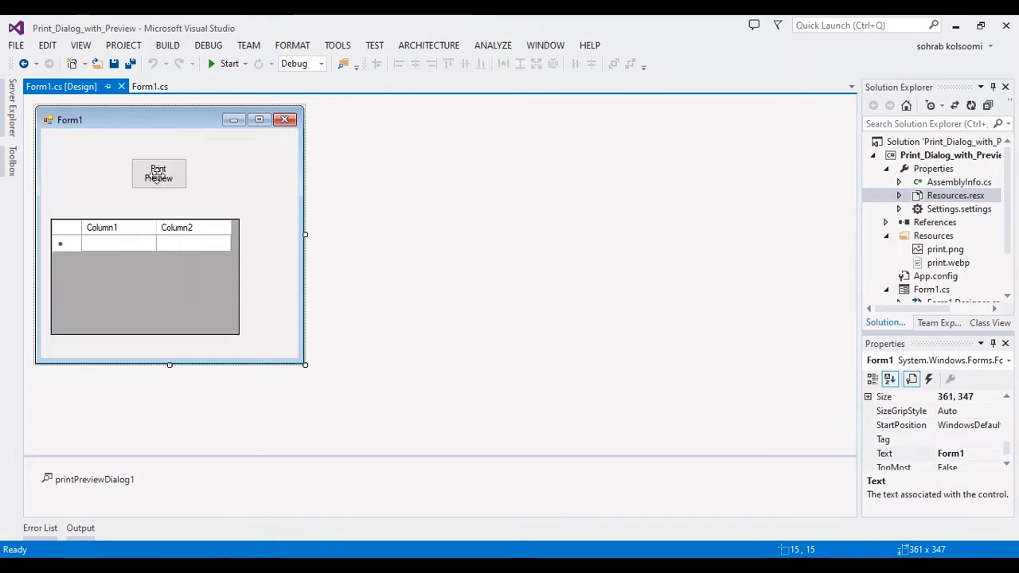
Step: Open the Print Preview button's Click handler code in Form1.cs from the designer
click(149, 86)
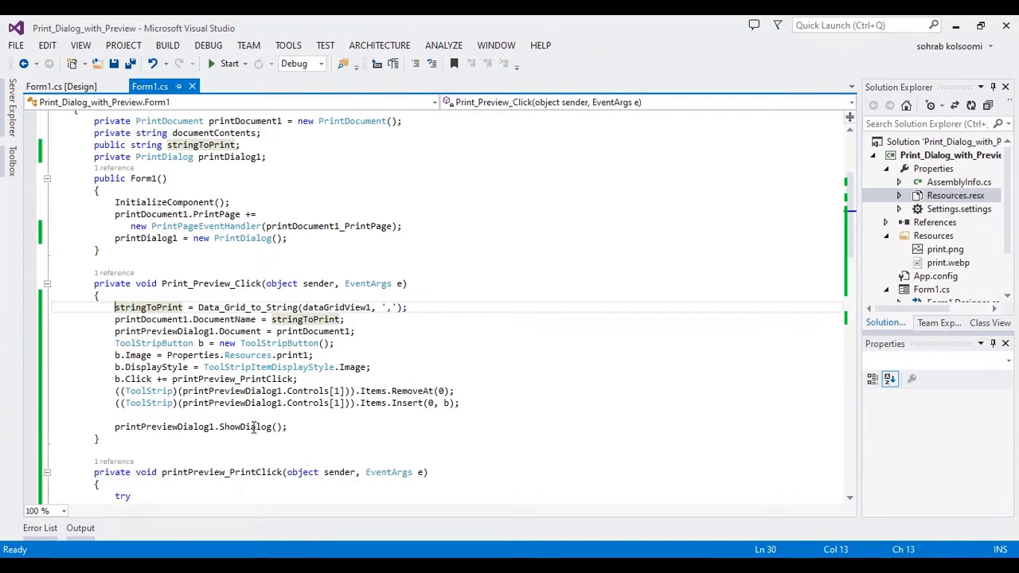
Step: Review the Form1.cs printing handlers, then build and debug Print_Dialog_with_Preview
click(197, 367)
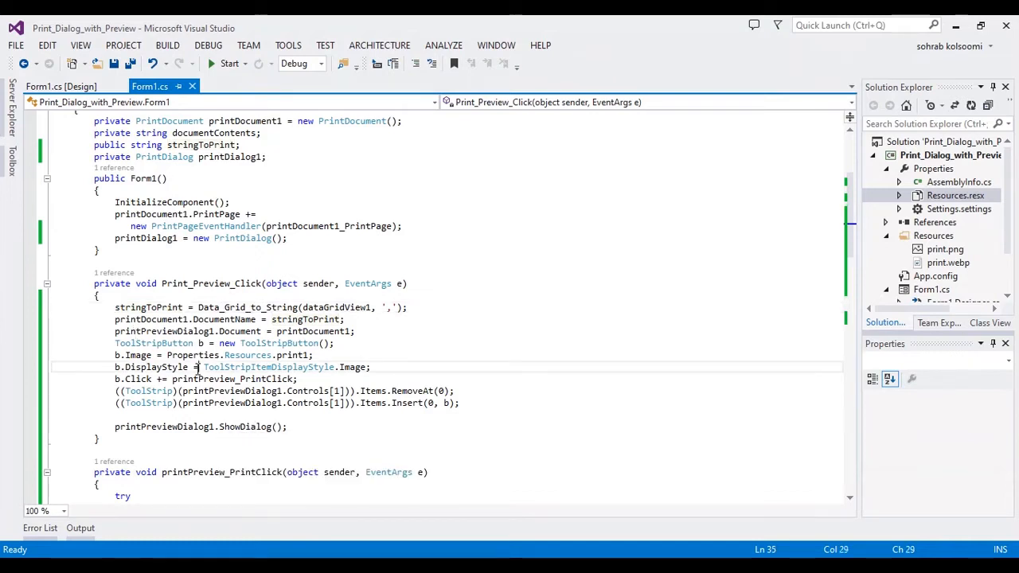
scroll(down, 3)
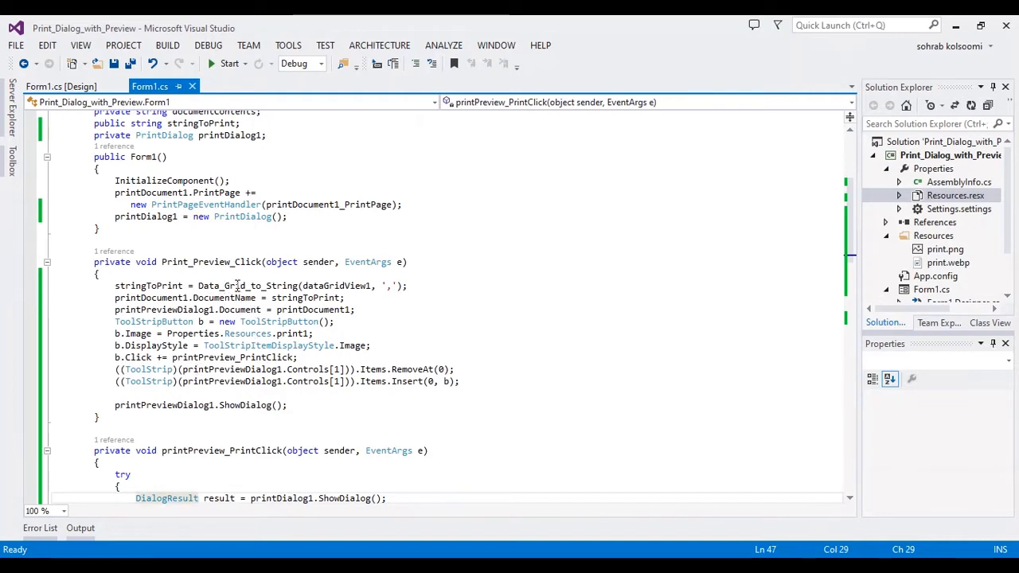
mouse_move(326, 285)
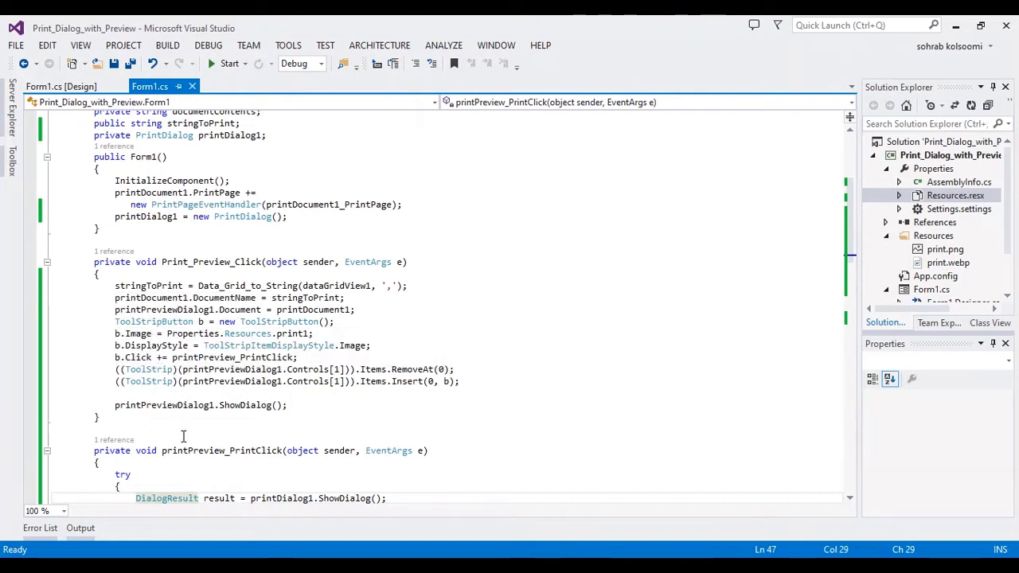
scroll(down, 3)
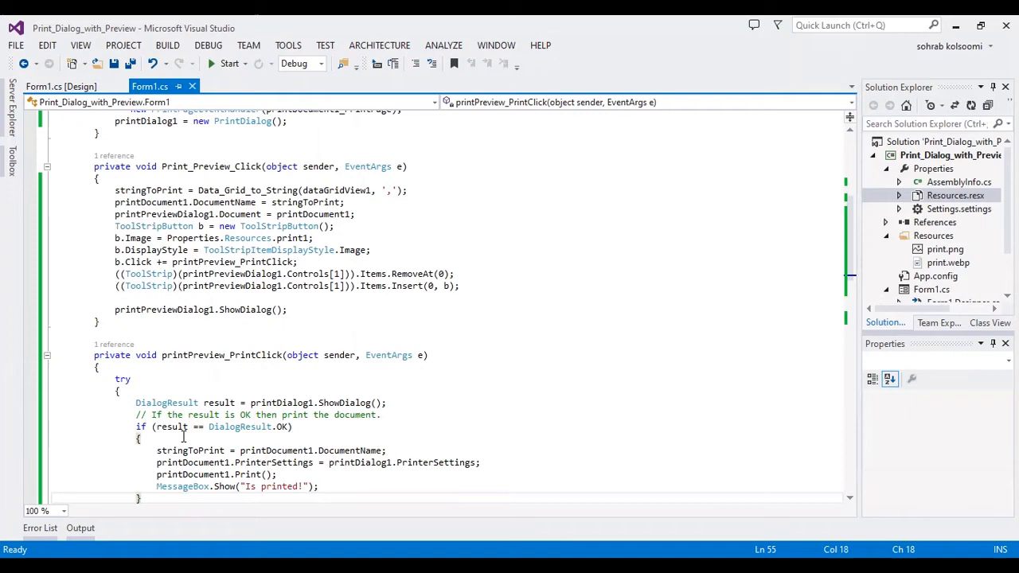
scroll(down, 3)
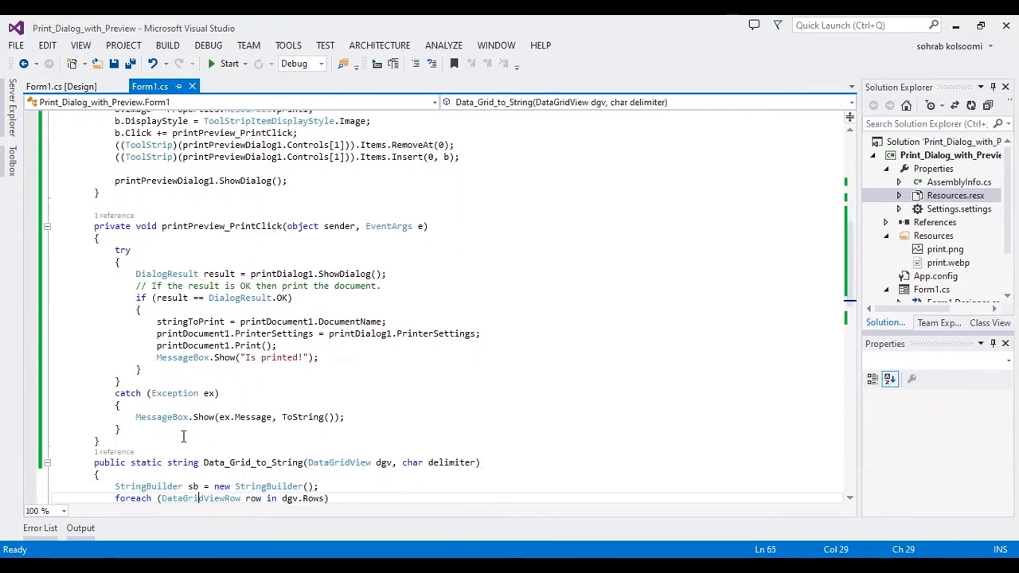
scroll(down, 3)
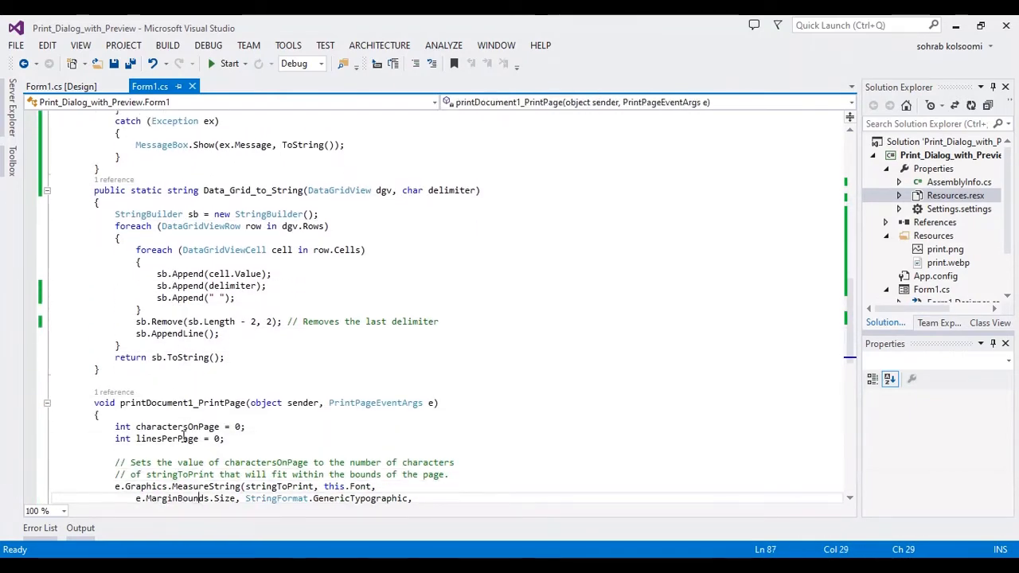
scroll(down, 3)
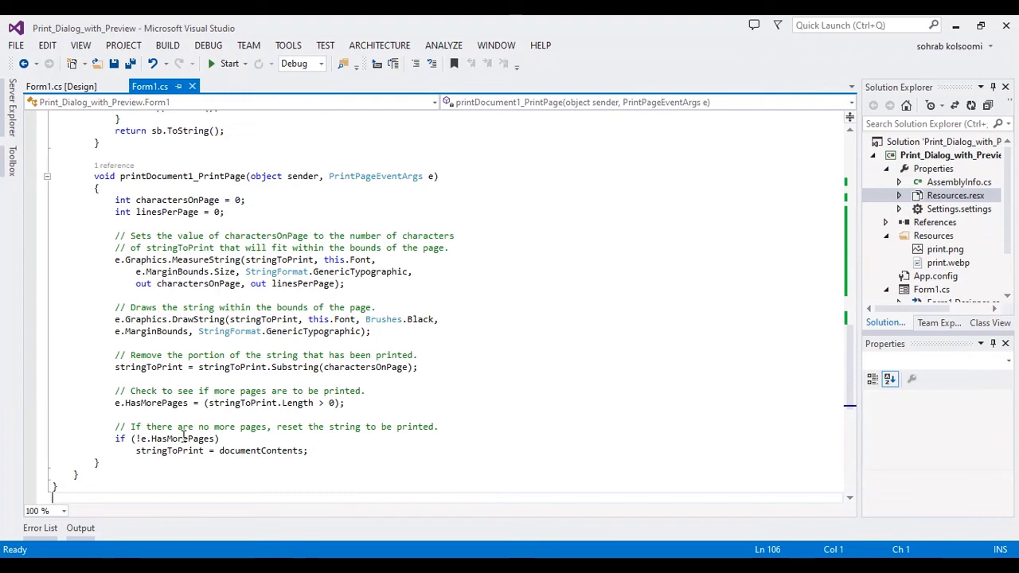
click(120, 118)
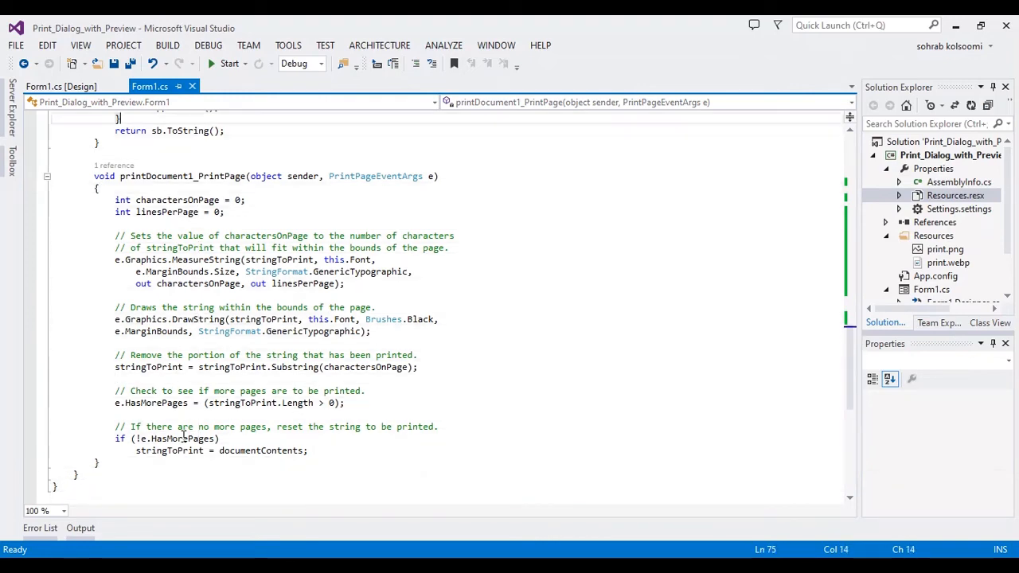
scroll(up, 3)
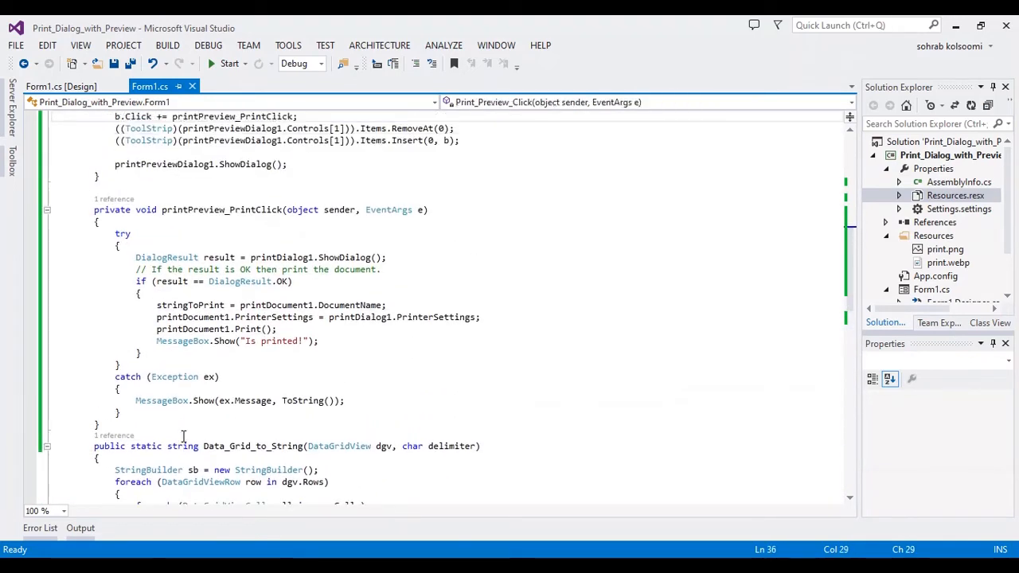
scroll(up, 3)
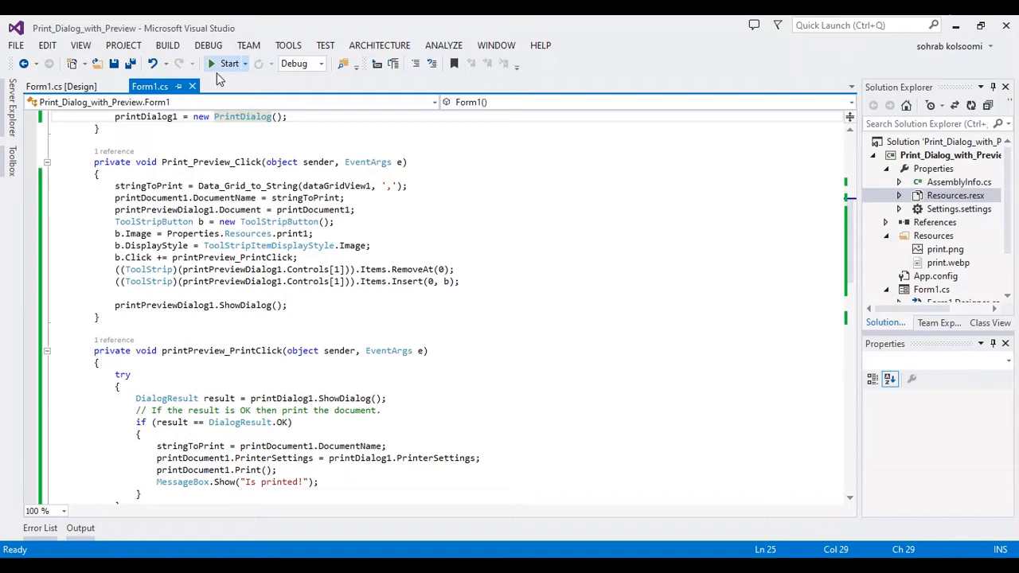
click(229, 63)
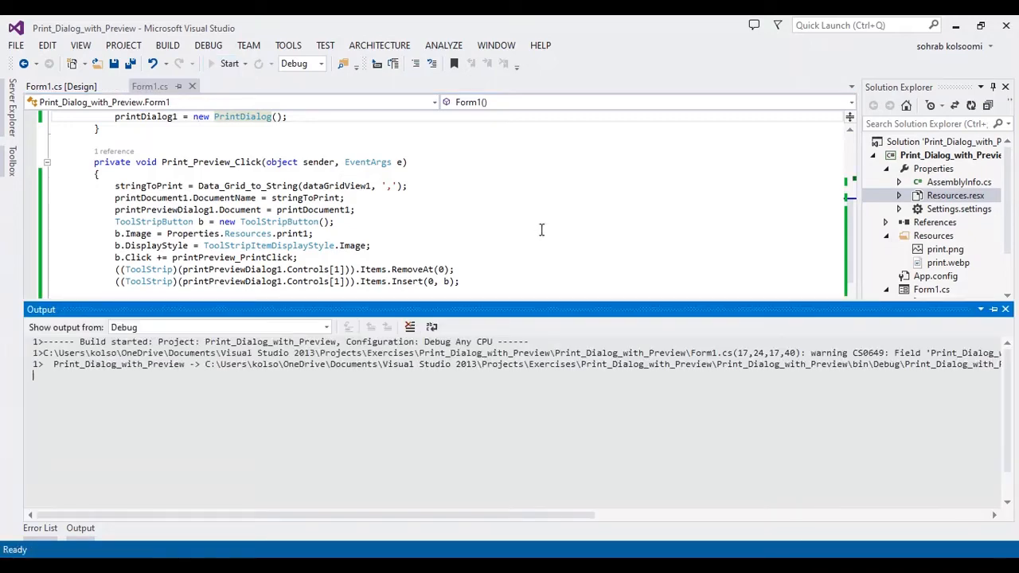
Step: Enter dddd and kkk in the first grid row, and 333 and 666 in the second
click(229, 64)
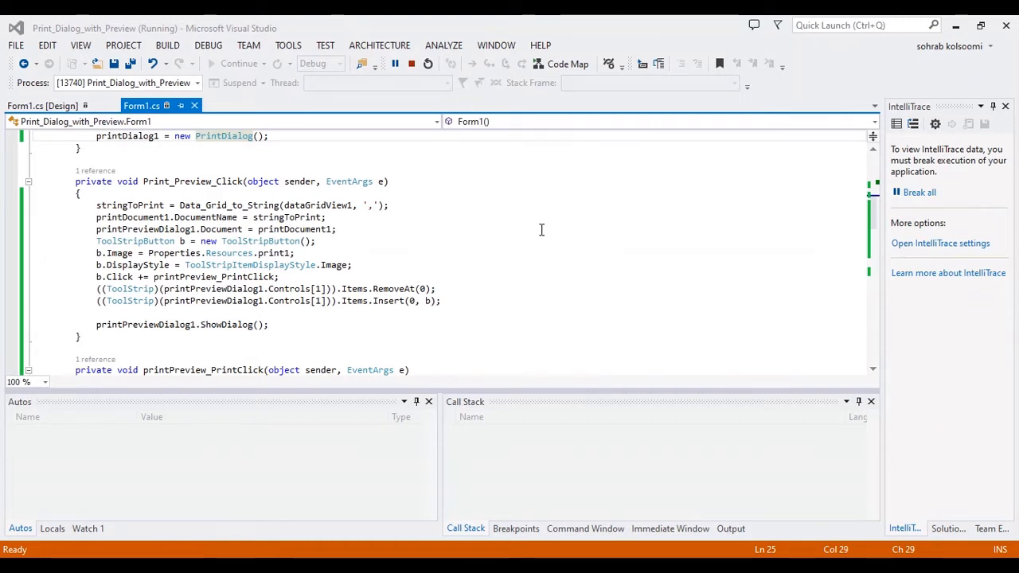
mouse_move(680, 417)
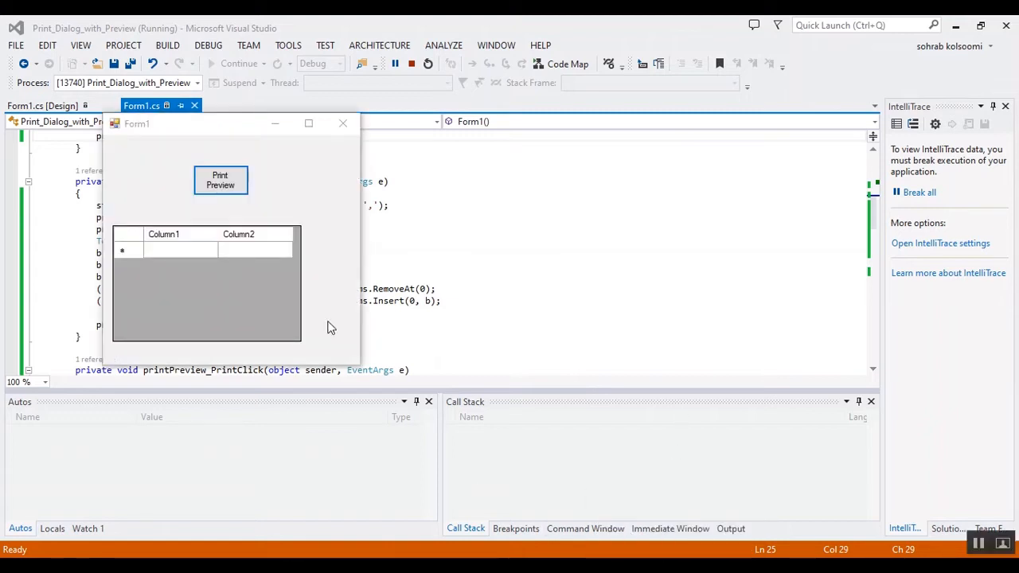
click(179, 250)
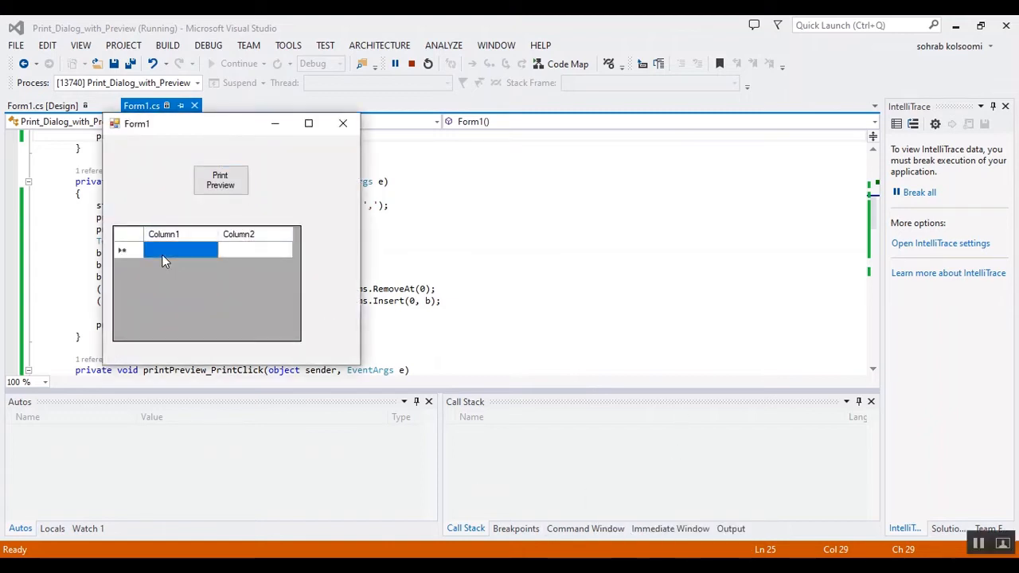
text(ddd)
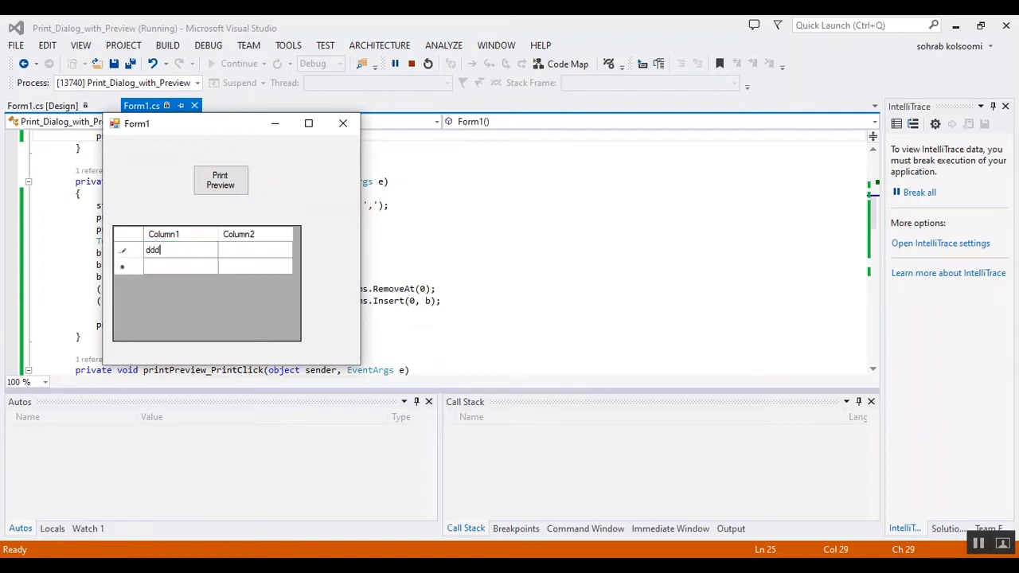
text(kkk)
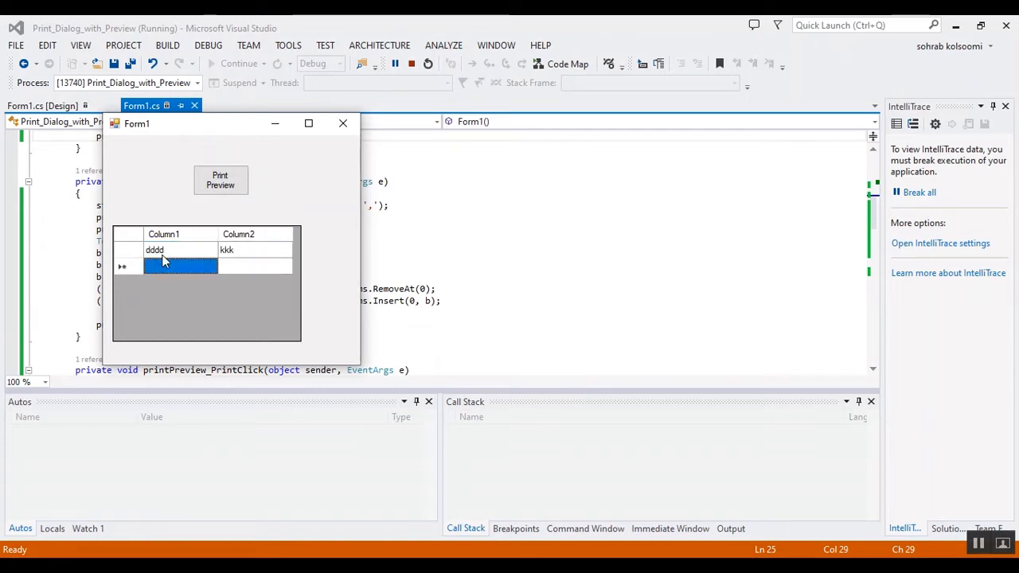
text(333)
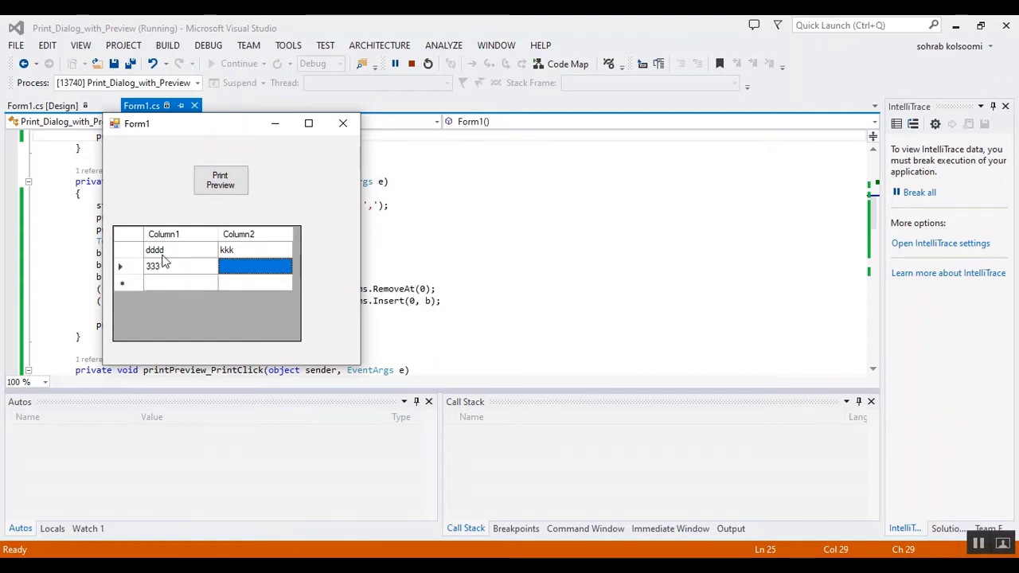
text(666)
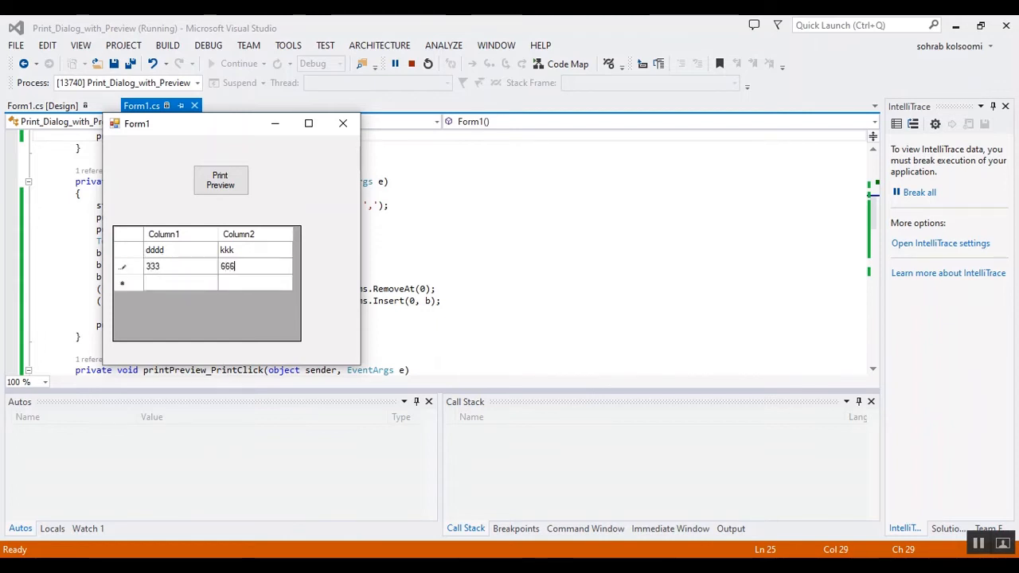
mouse_move(220, 180)
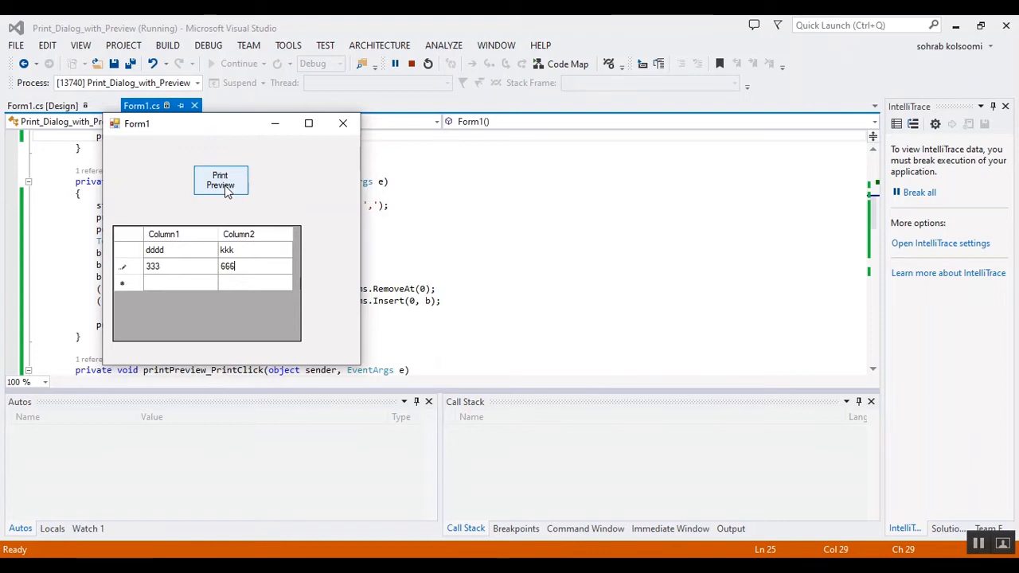
Step: Preview the grid rows maximized at 200% zoom and bring up the Print dialog
click(220, 180)
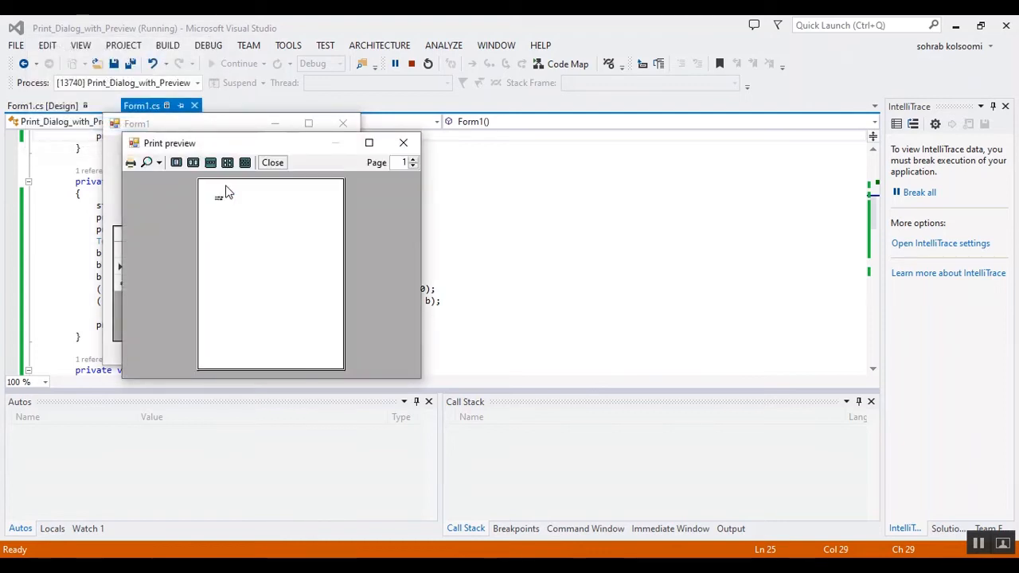
click(369, 143)
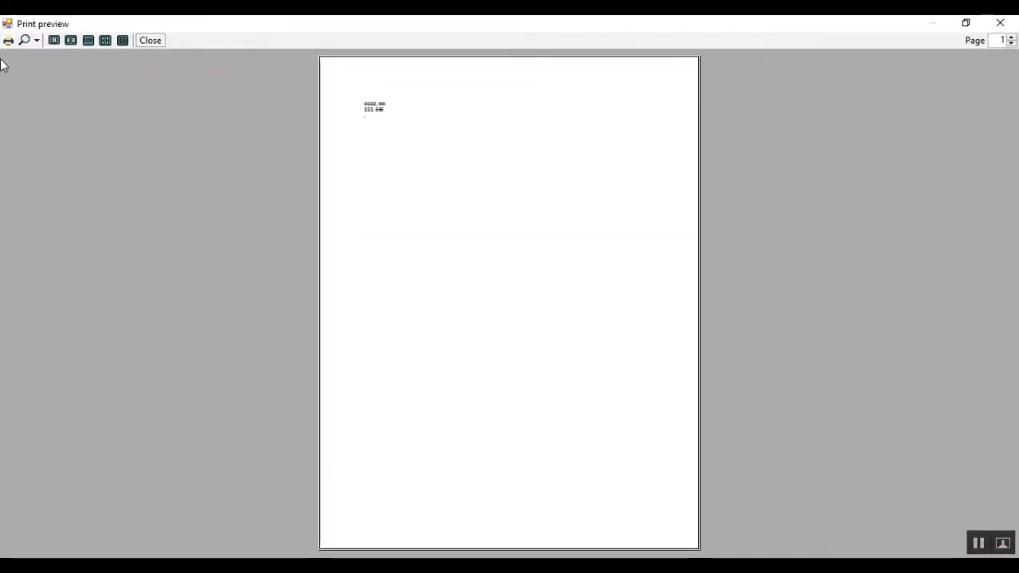
click(37, 39)
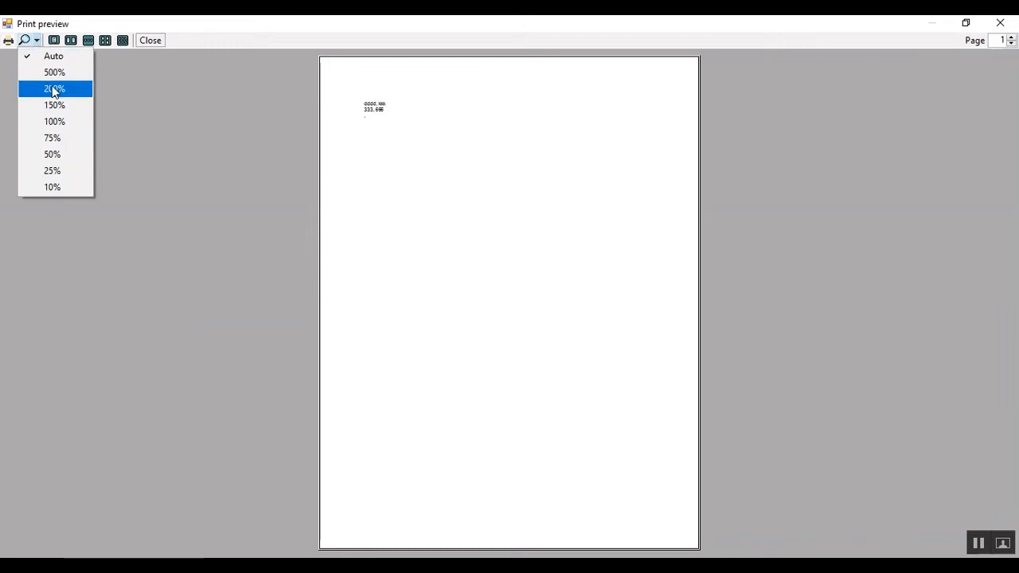
click(53, 89)
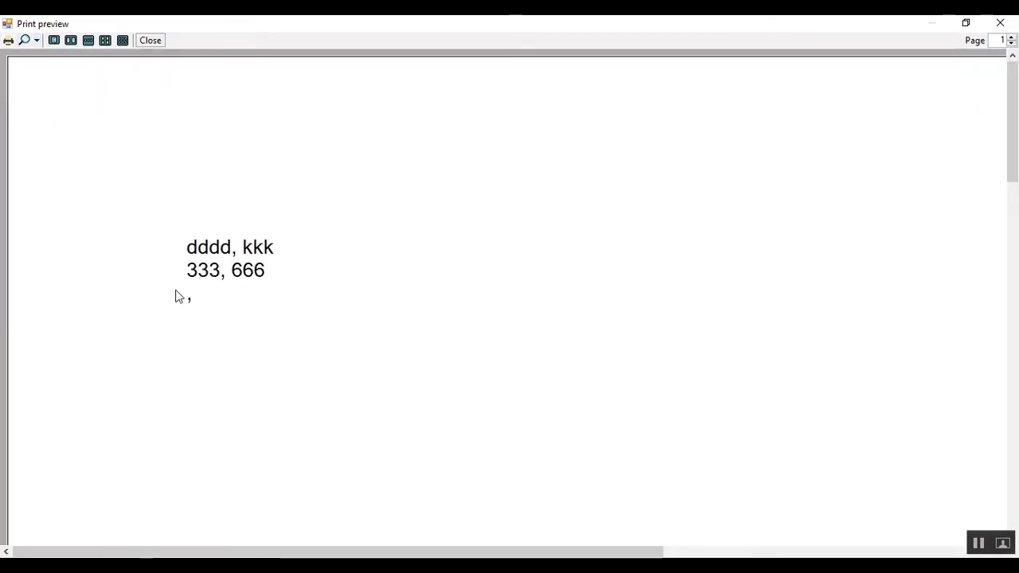
mouse_move(20, 78)
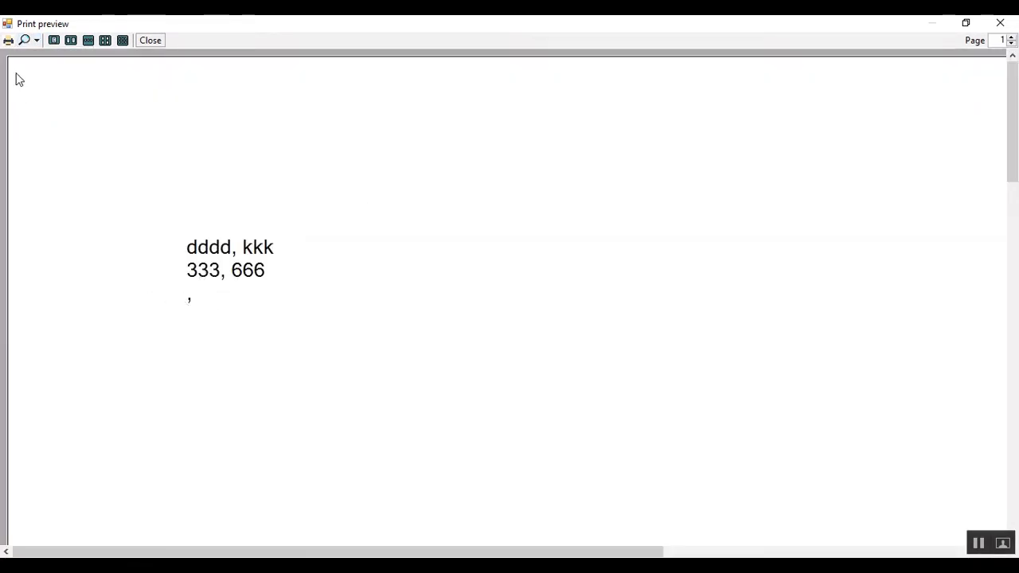
click(8, 40)
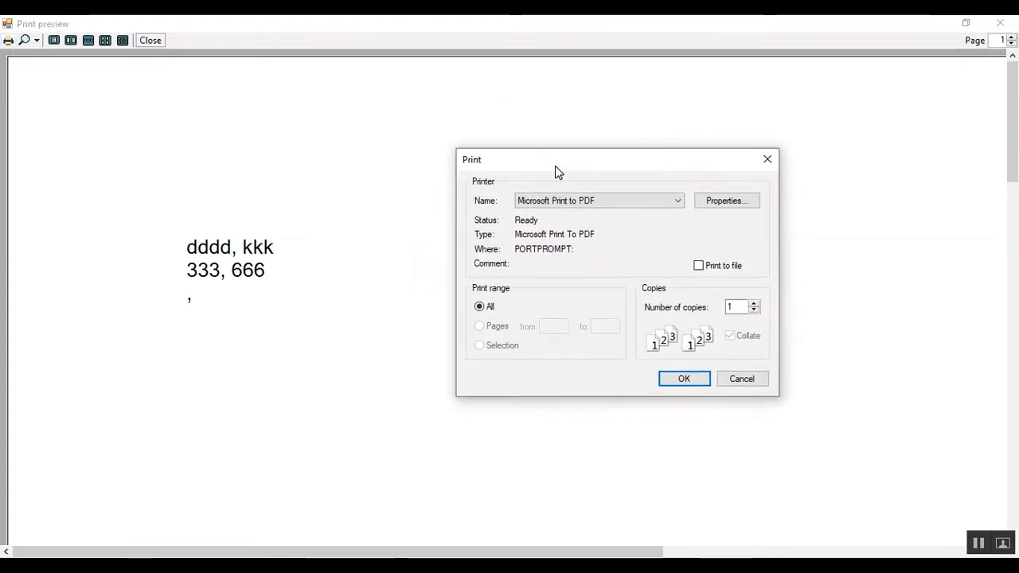
Step: Select Microsoft Print to PDF as the printer and start printing
click(677, 201)
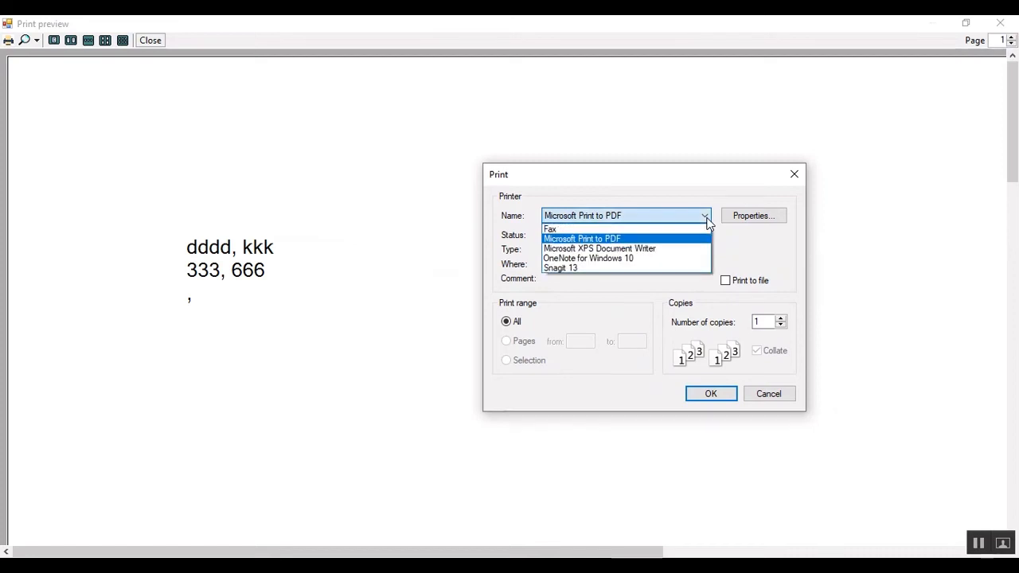
mouse_move(683, 260)
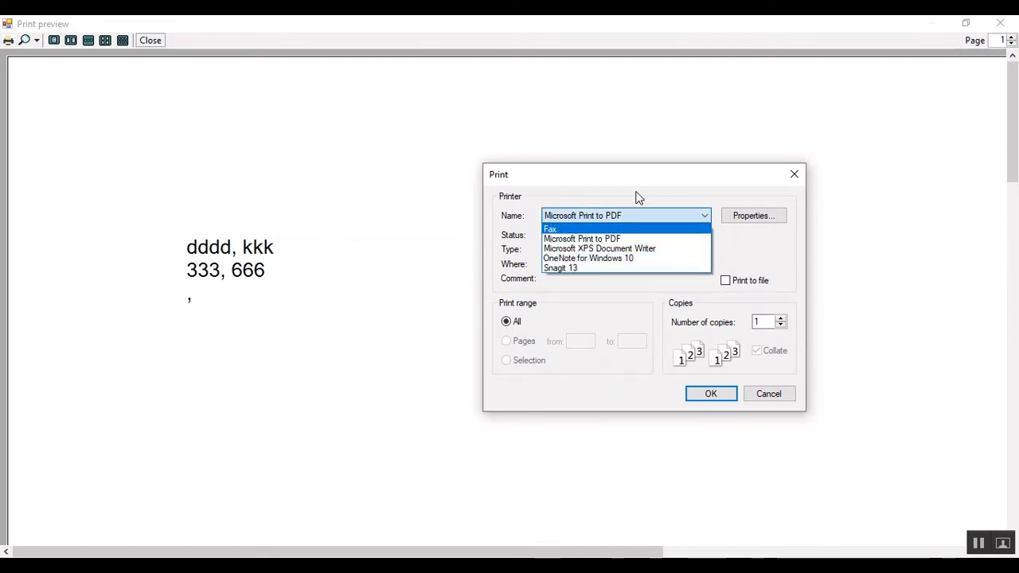
click(581, 238)
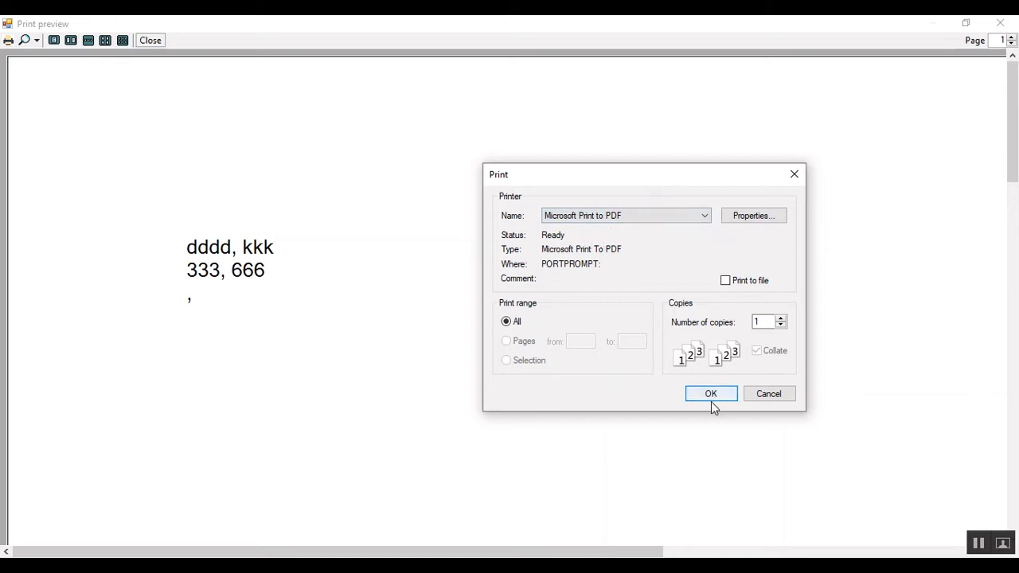
click(710, 393)
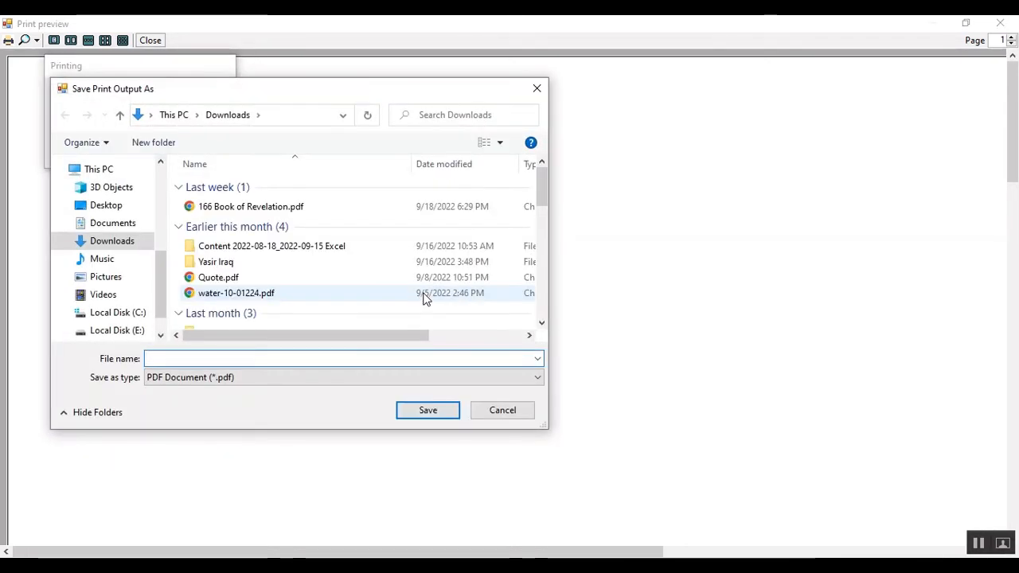
Step: Save the output as test.pdf in Downloads and view it in the browser
text(tes)
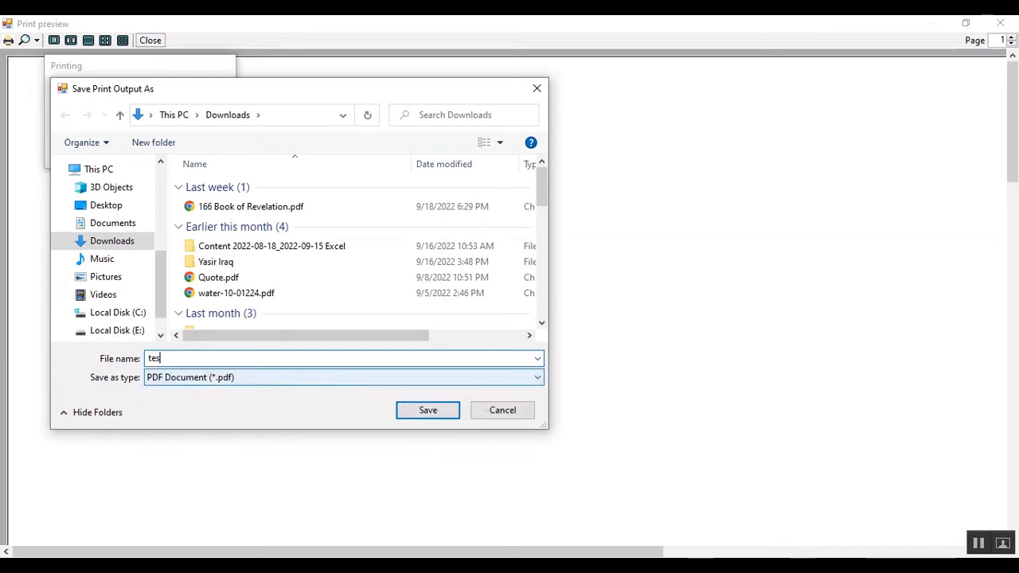
click(427, 409)
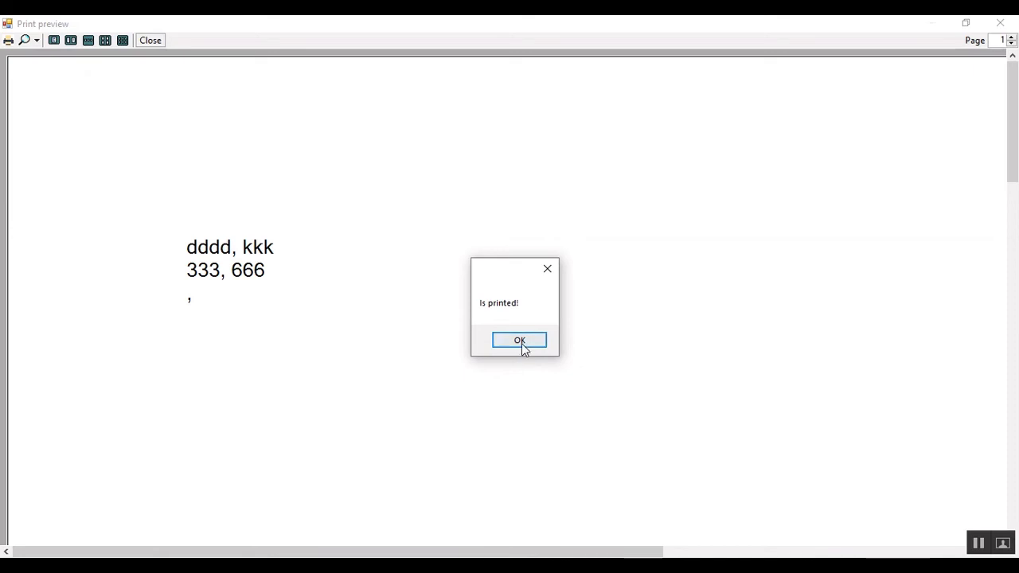
click(519, 341)
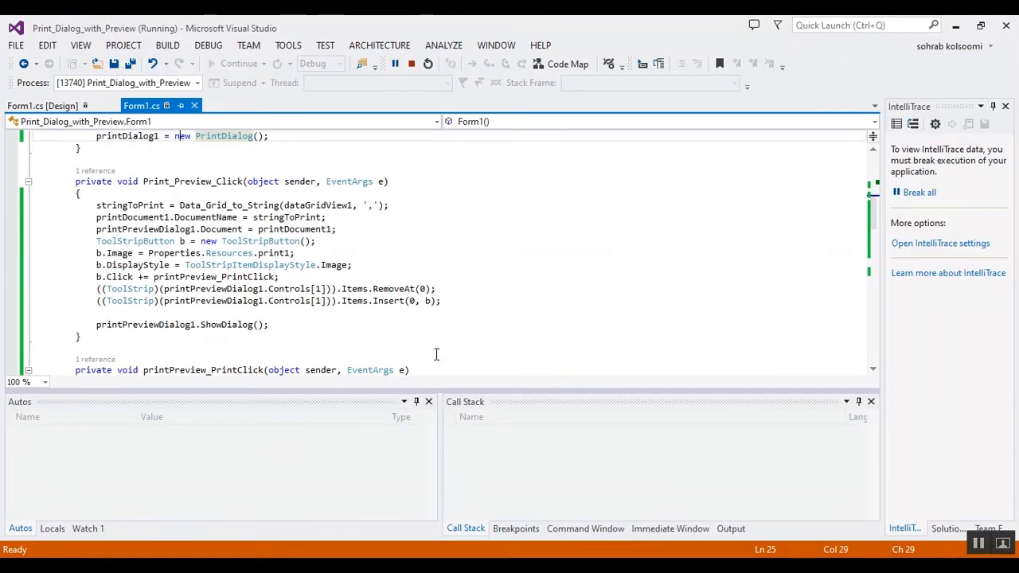
click(497, 301)
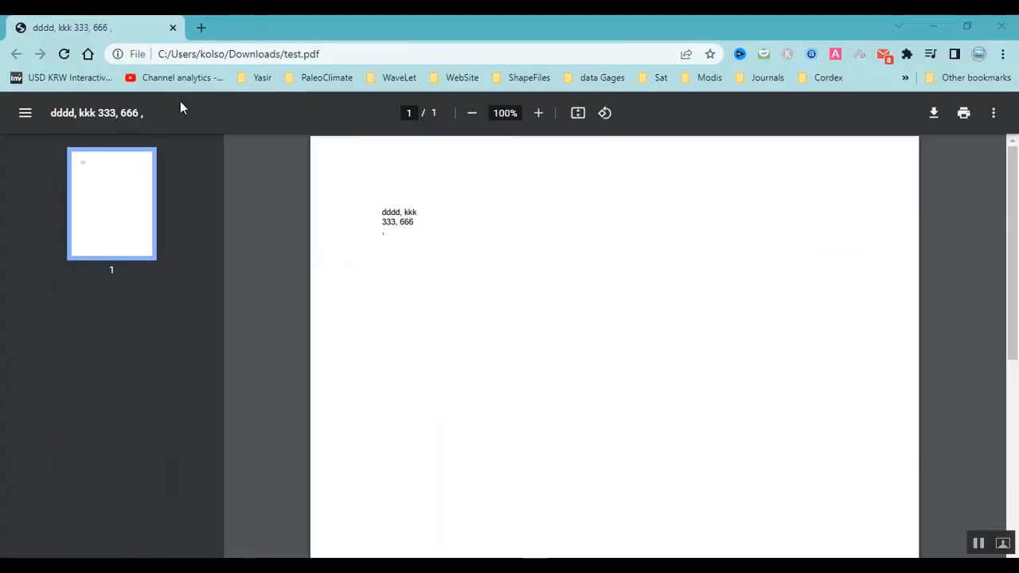
mouse_move(372, 232)
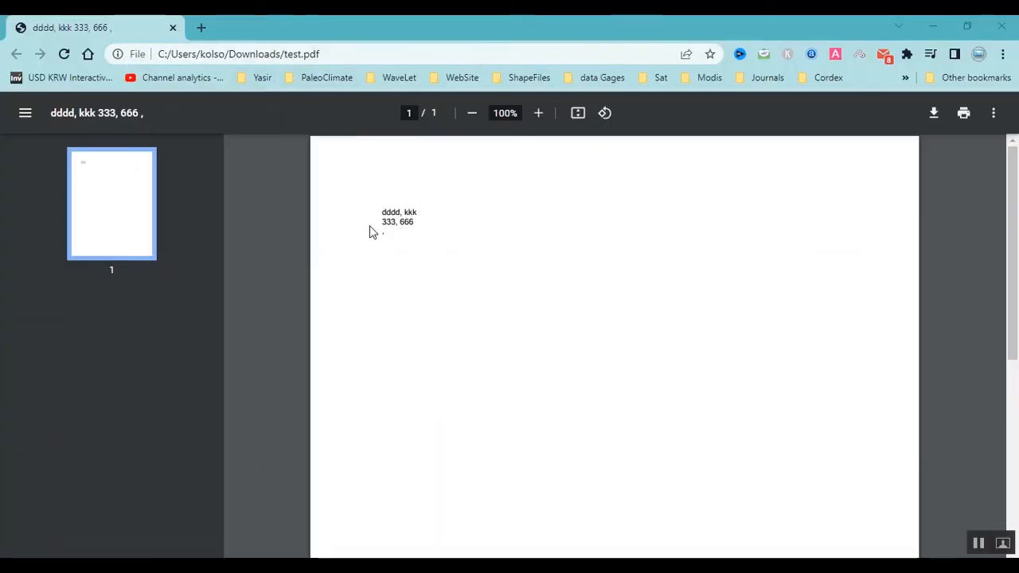
mouse_move(696, 420)
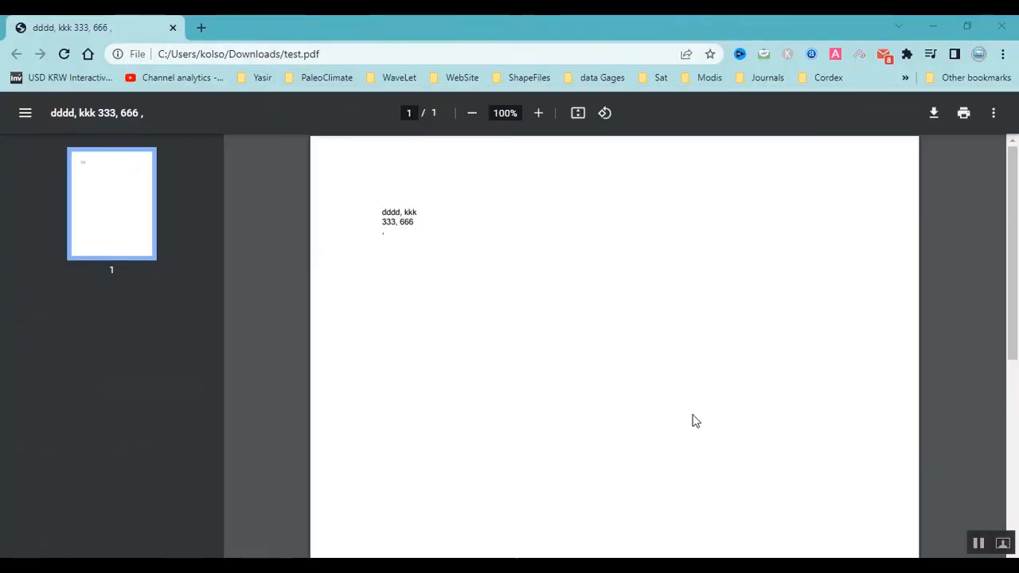
mouse_move(718, 450)
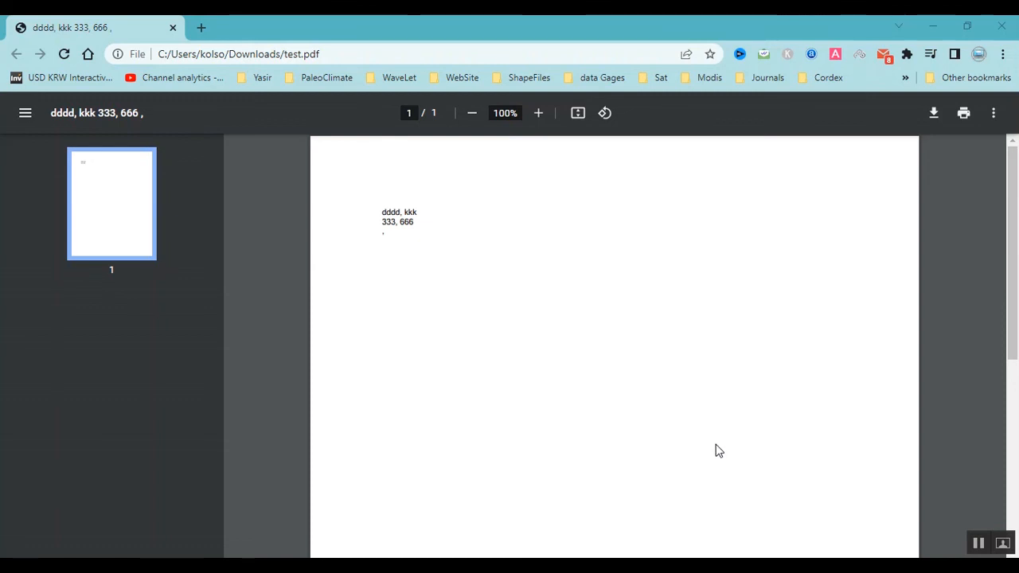